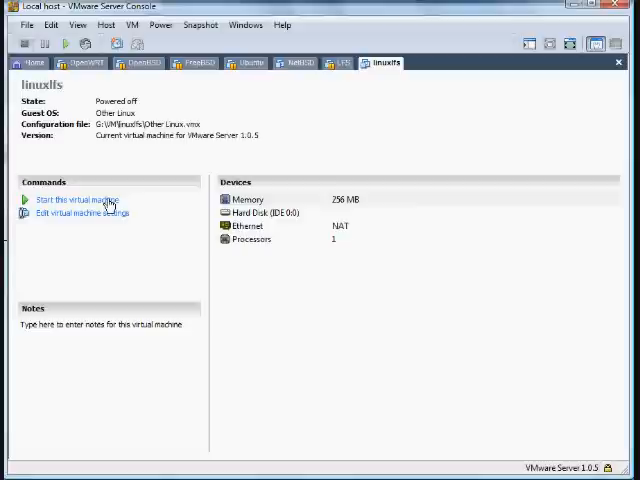
Step: Power on the linuxbug virtual machine and let it boot through GRUB to the login prompt
left_click(76, 200)
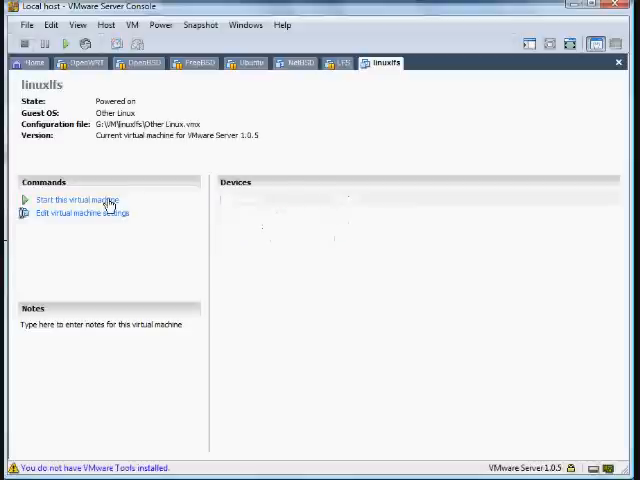
left_click(72, 200)
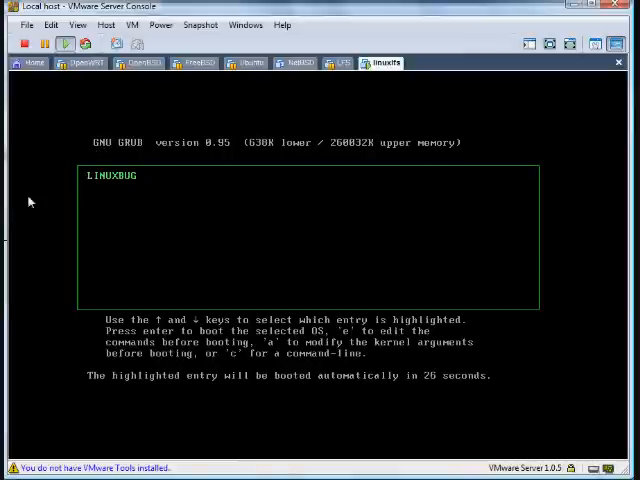
mouse_move(440, 268)
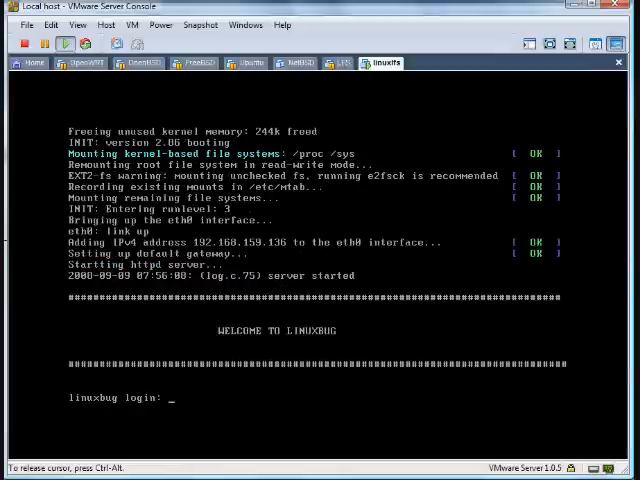
Step: Log in as root and run uname -a and df -h to show the kernel version and disk usage (7.4M)
type("root")
type("ls -la")
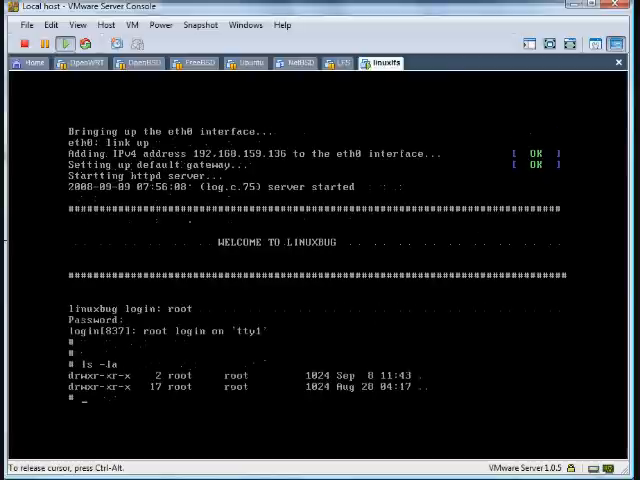
type("uname -a")
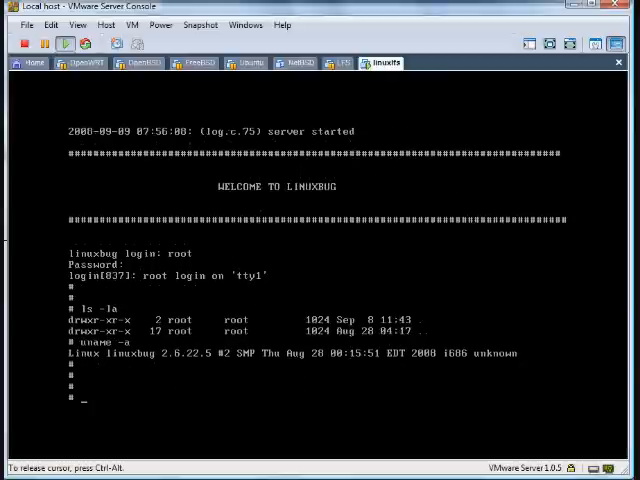
type("df -h")
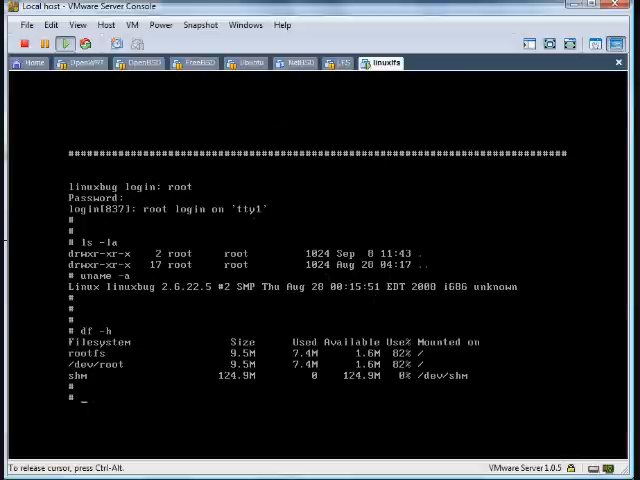
Step: Note the 7.4M footprint for Linux and list the directory contents with ls -la
type("7.4 MB used")
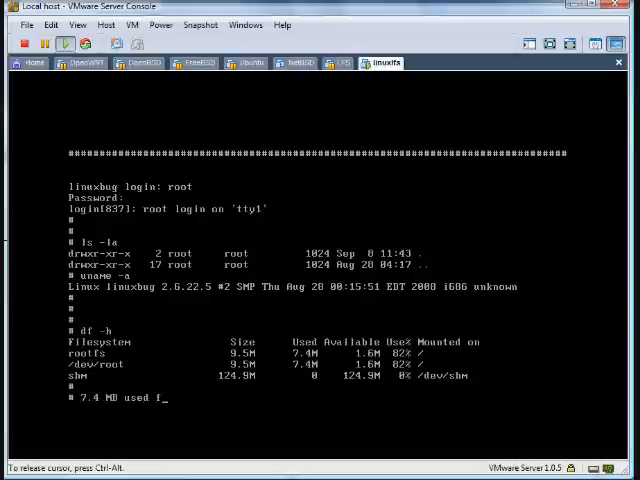
type("for Linux")
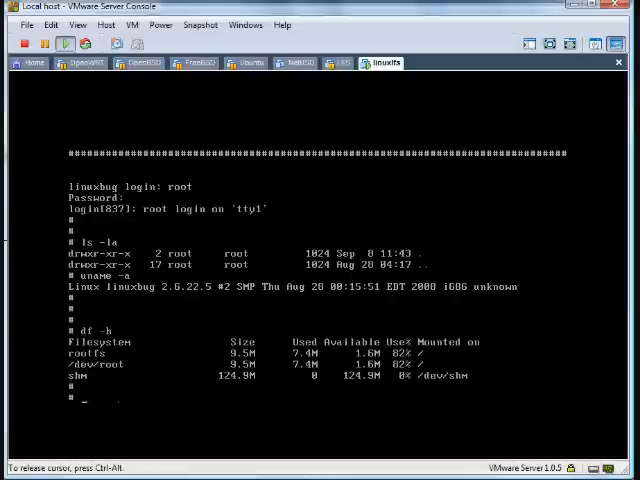
type("ls -la")
type("cd /")
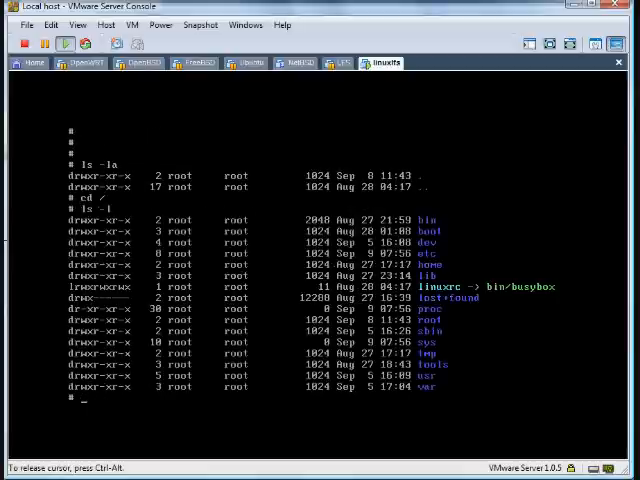
Step: Run busybox to list the BusyBox commands available in the VM
type("B")
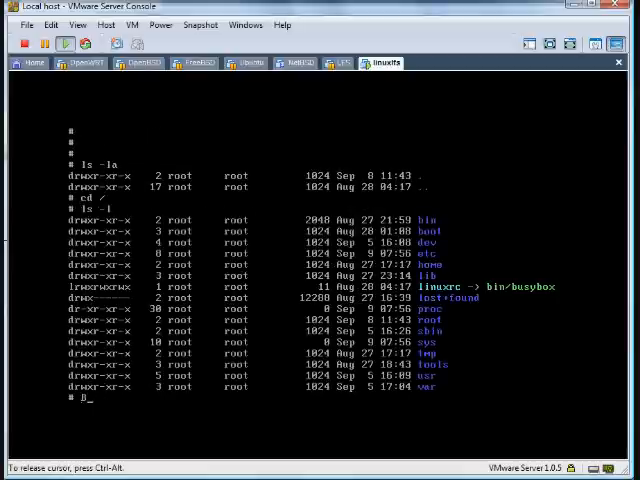
type("usybox for")
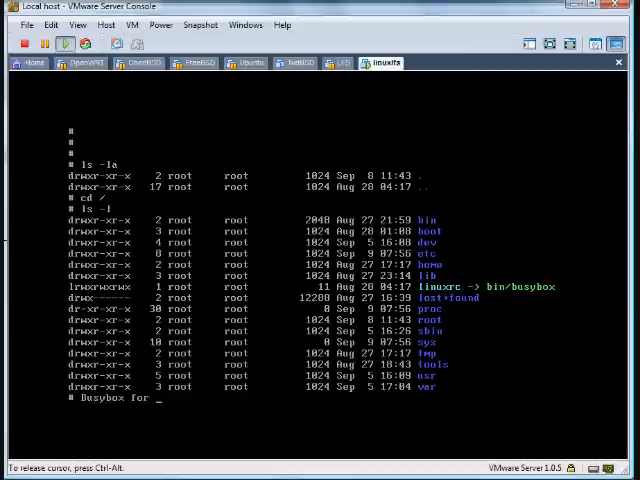
type("commands")
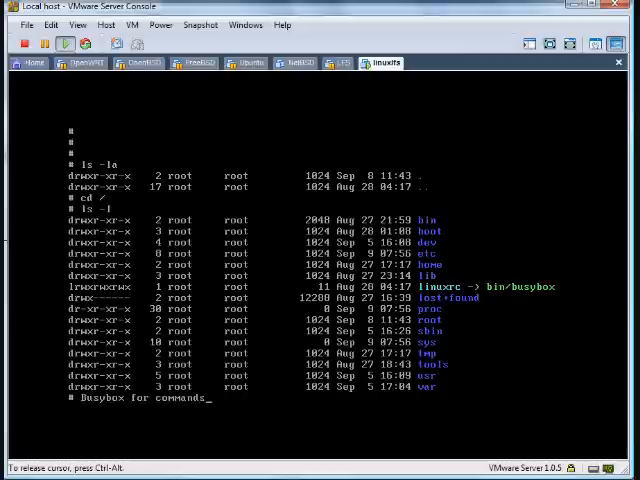
key("BackSpace")
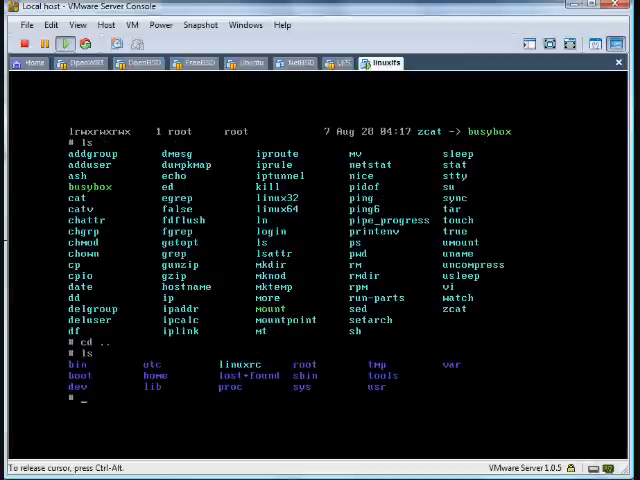
type("net")
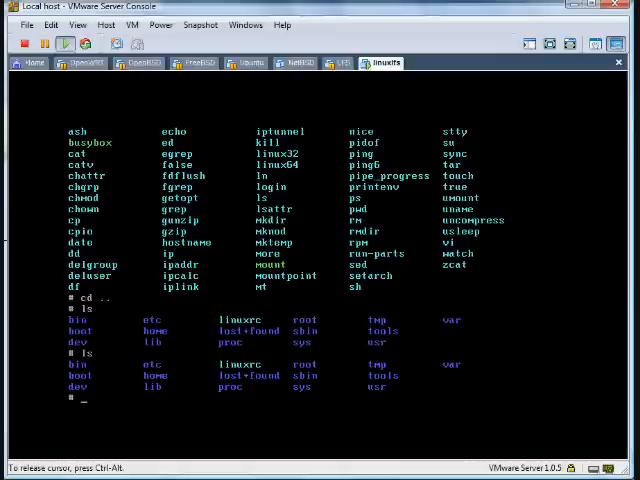
Step: Change to /etc, show the passwd file with cat, and return to the home directory
type("cd /etc/")
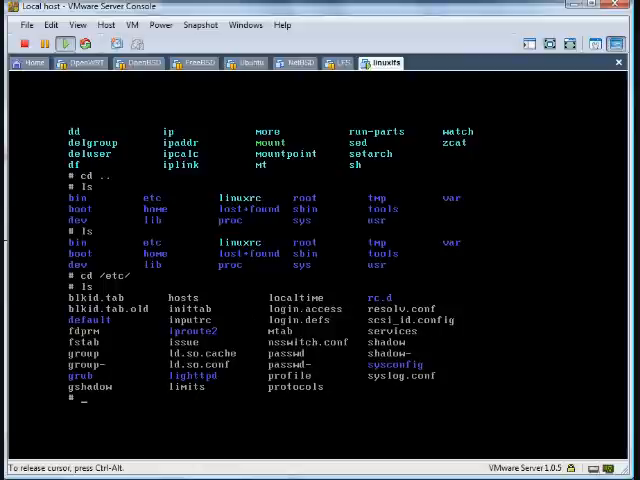
type("cat passwd")
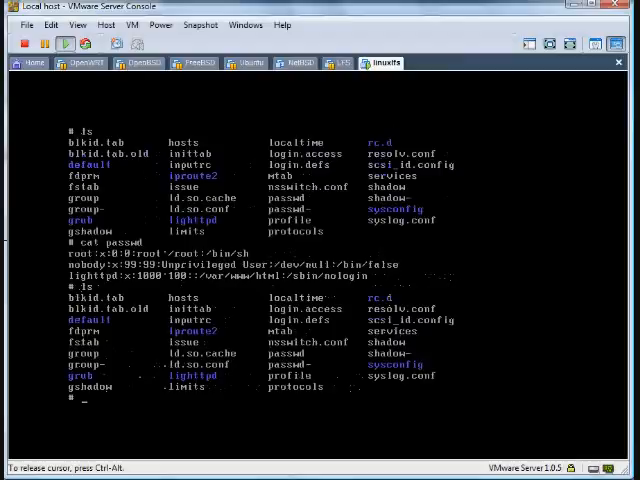
type("cd")
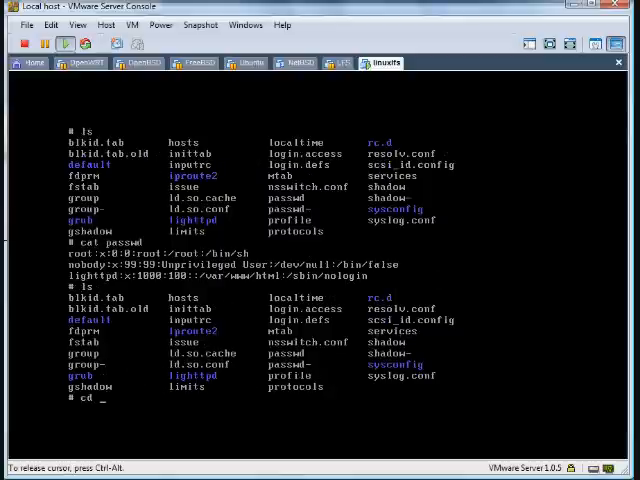
key("Return")
type("ps")
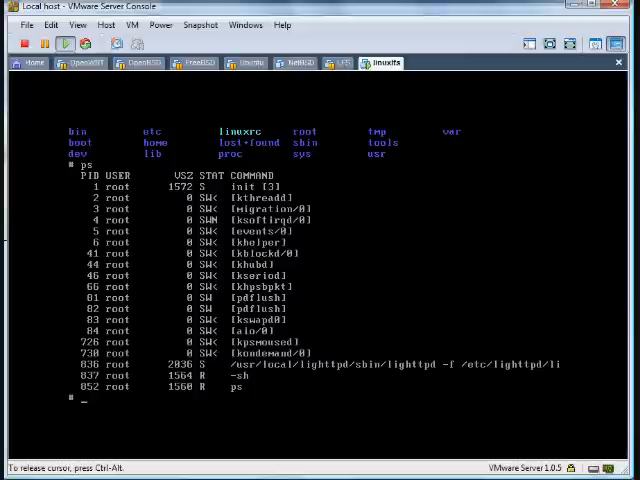
Step: Show free memory, /proc/cpuinfo and an /etc file, then list running processes with ps to find lighttpd
type("HTTPD server running.")
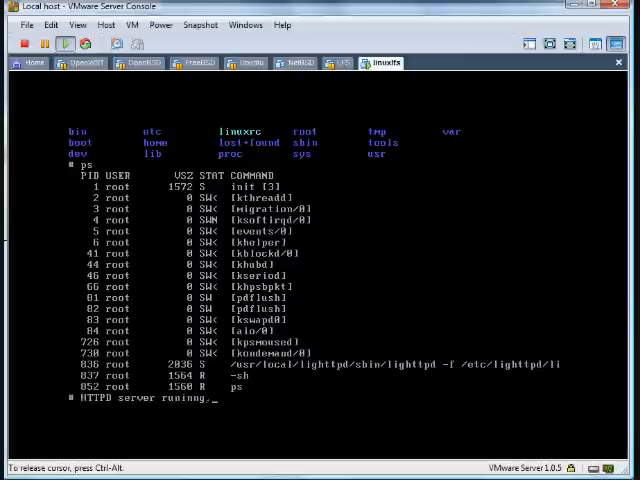
key("Return")
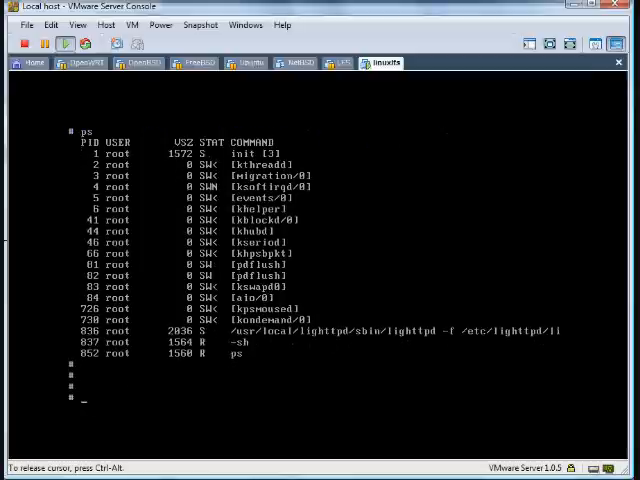
type("free")
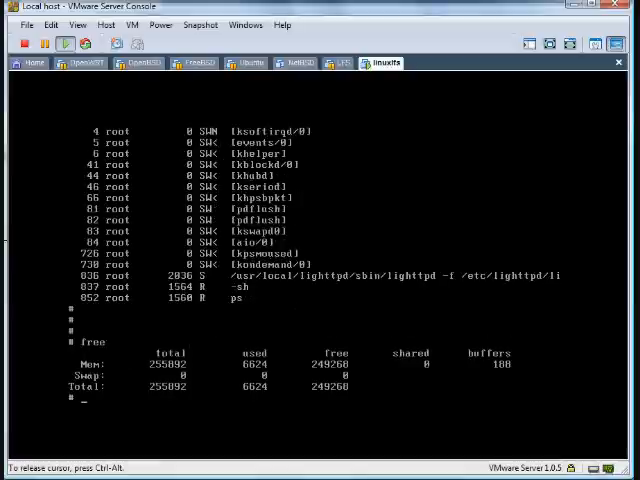
type("cat /")
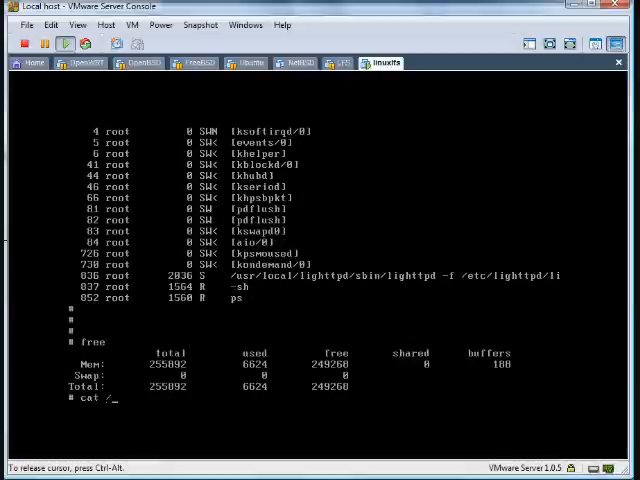
type("/proc/cpuinfo")
type("cd /proc/")
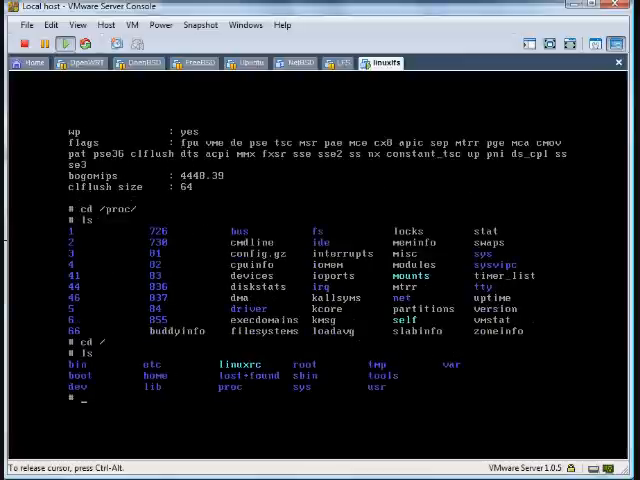
type("cat /etc/fstab")
type("ls")
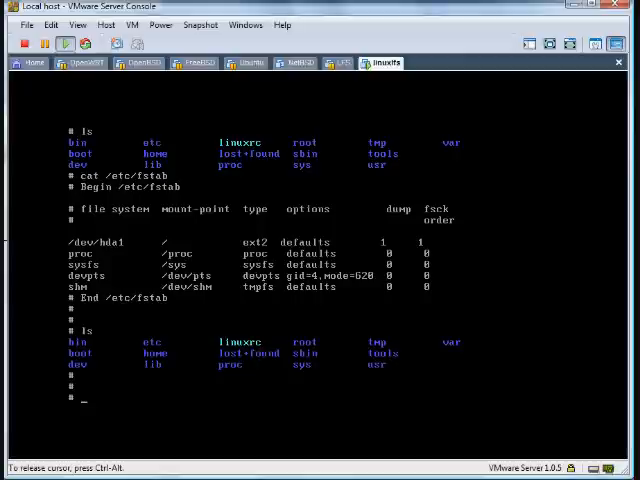
type("ps")
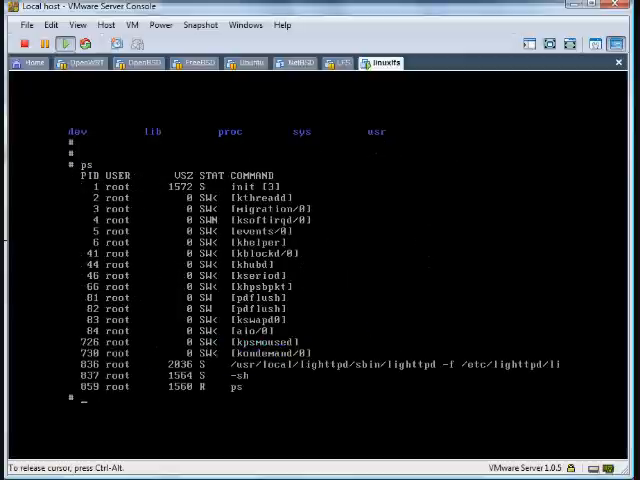
Step: Type the comment 'Webserver is running we are going to test it' at the prompt
type("WE")
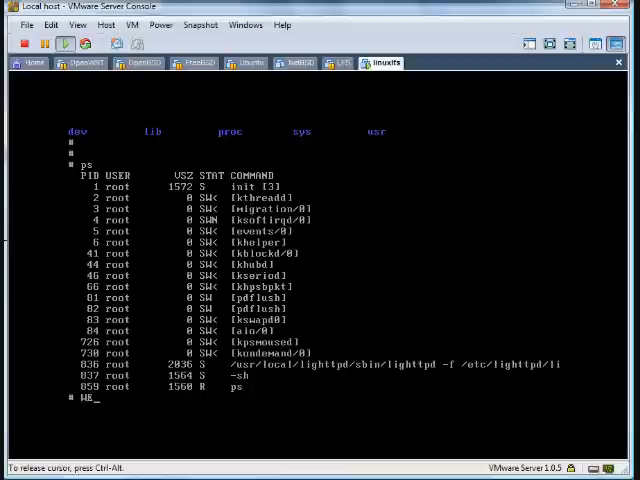
type("bserver si")
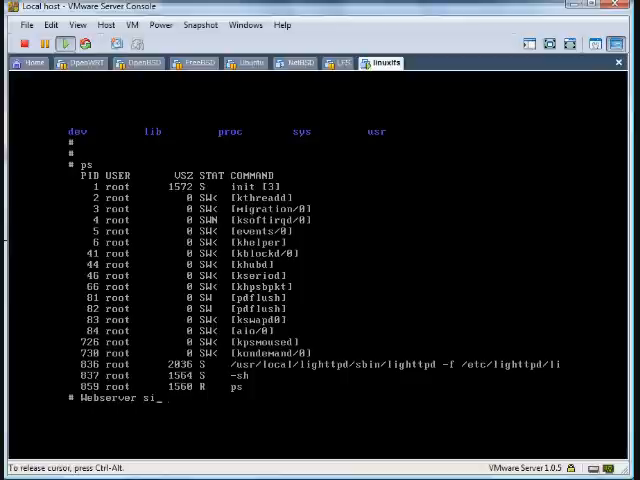
type("s")
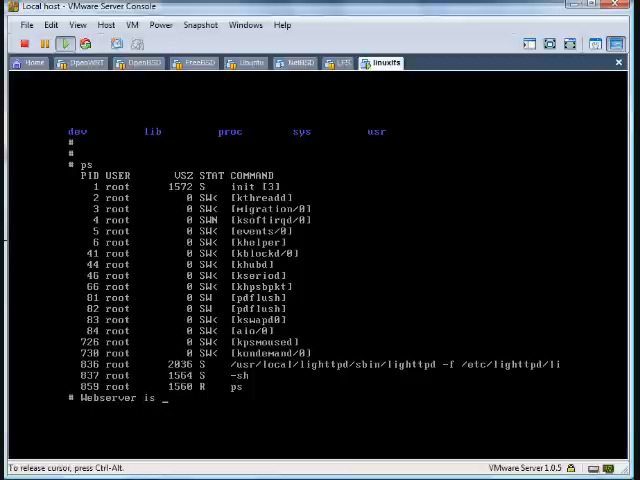
type("running w")
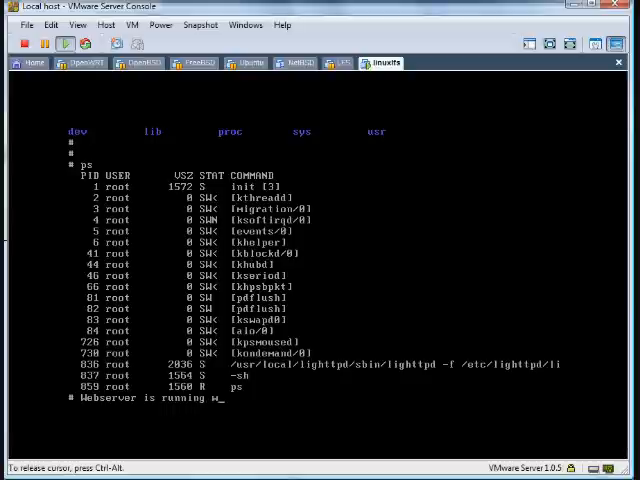
type("e are g")
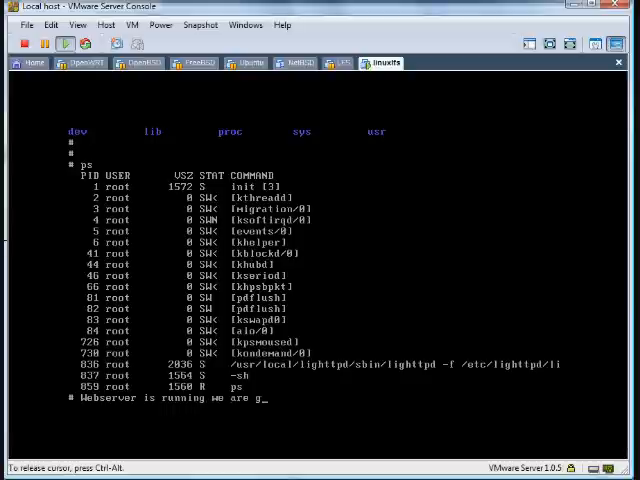
type("going to te")
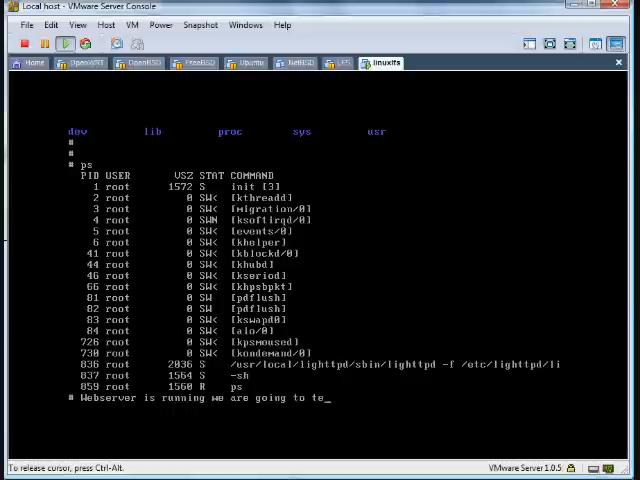
type("st it")
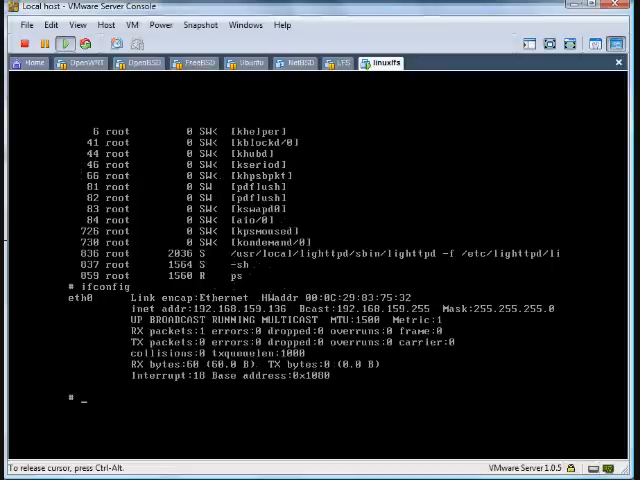
Step: Type the comment '192.168.159.136..... IP address of server' noting the eth0 address from ifconfig
type("l")
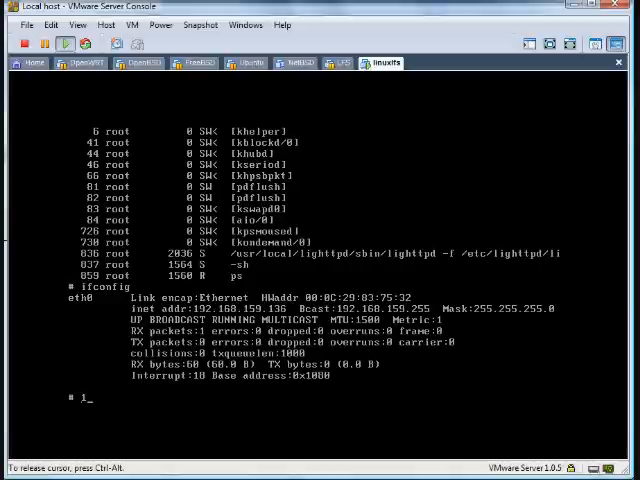
type("192.168.1")
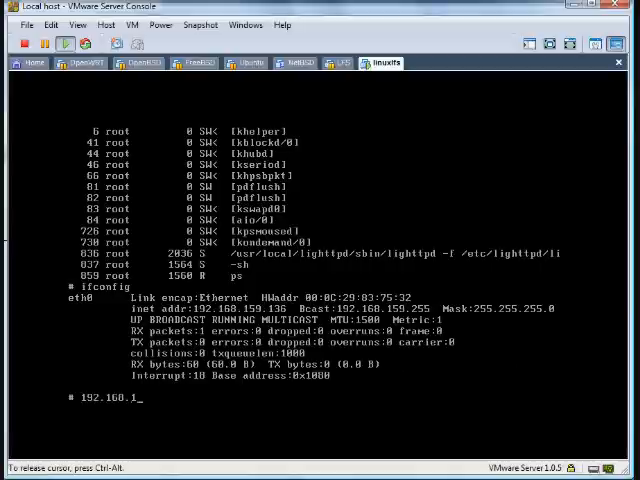
type("59.13")
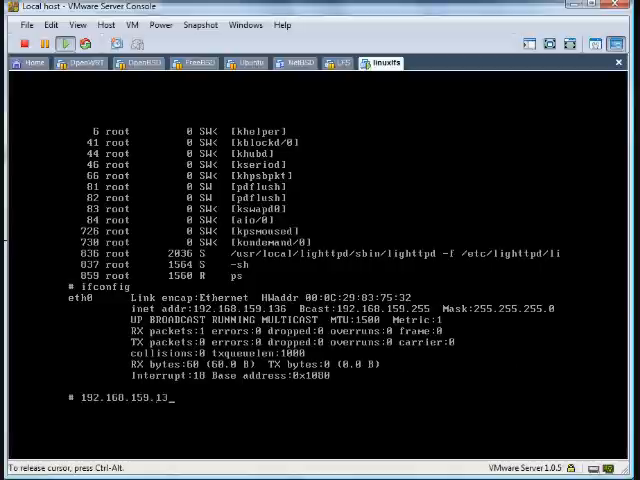
type("6.....")
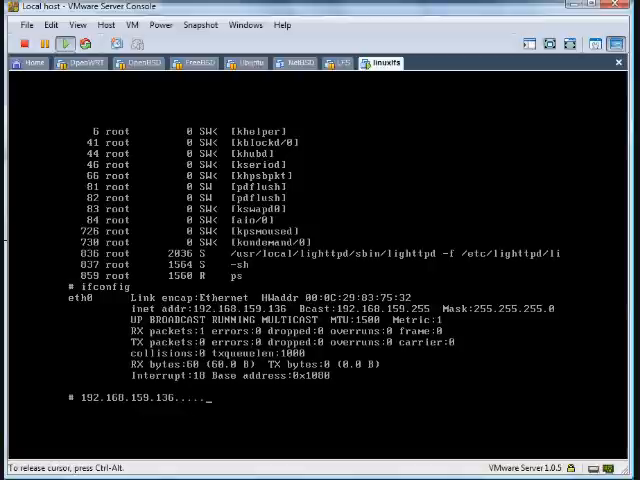
type("IP address of")
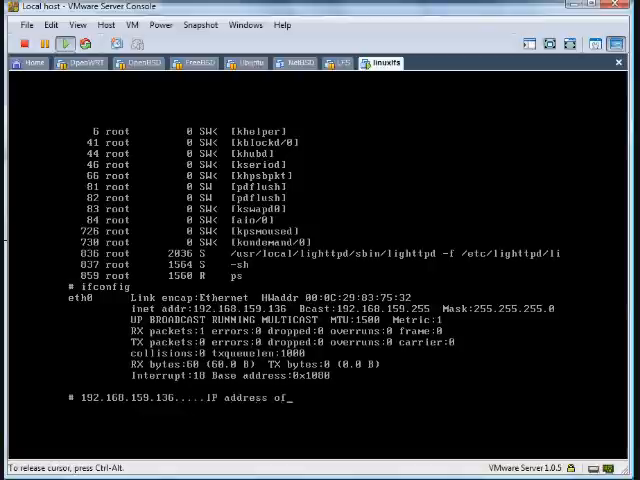
type("s")
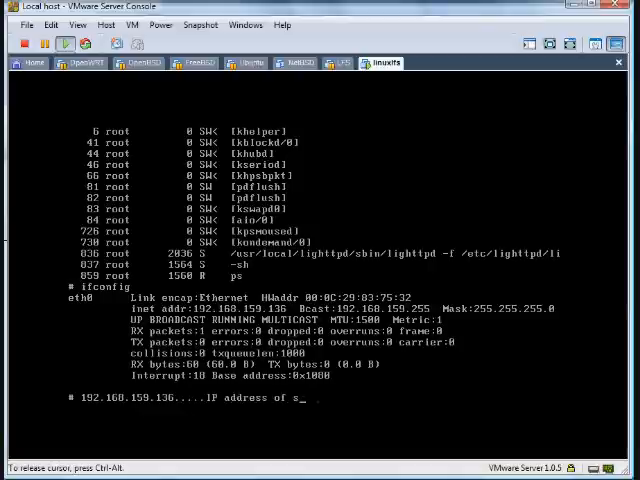
type("erver...")
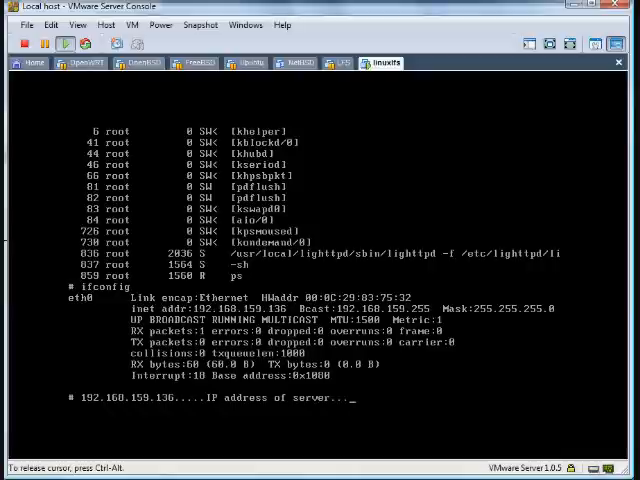
key("BackSpace")
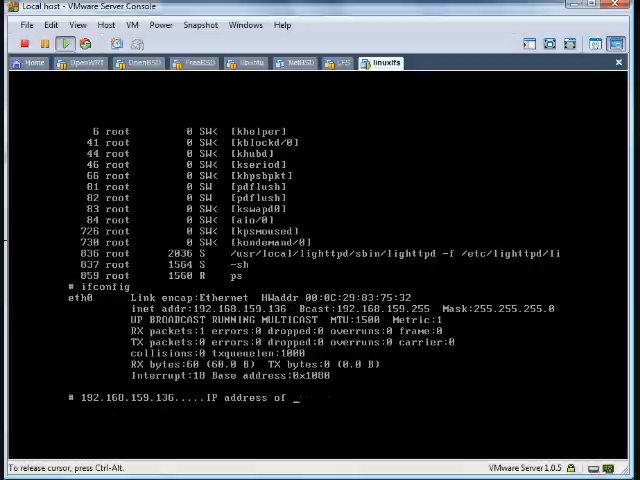
key("Return")
type("http:")
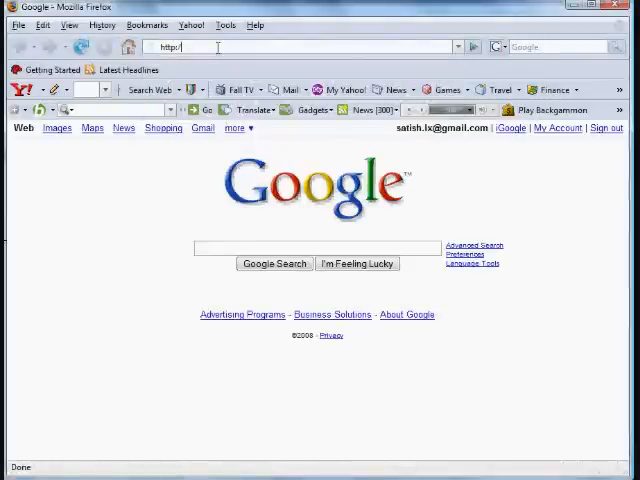
type("/19")
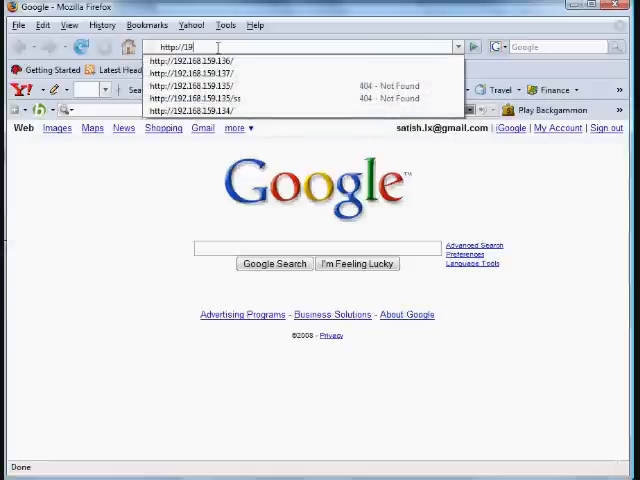
type("2.168.159.136/")
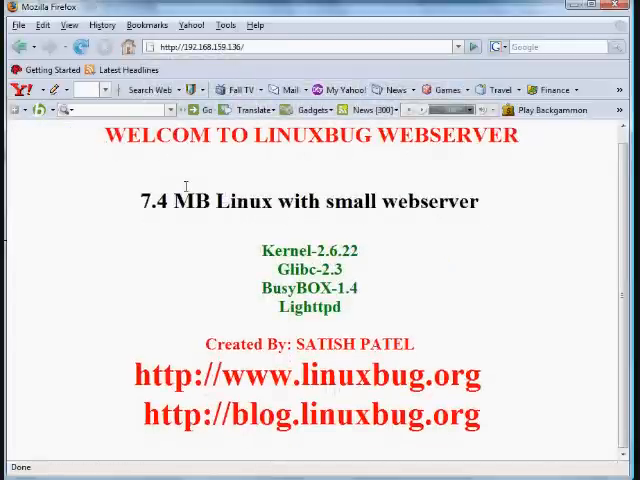
mouse_move(138, 208)
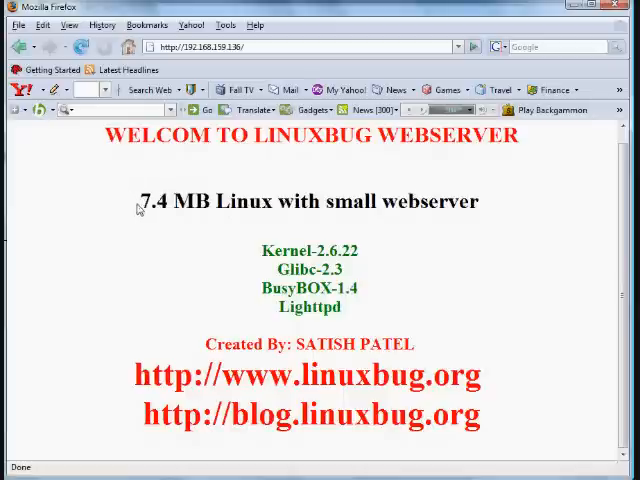
left_click_drag(140, 200, 310, 200)
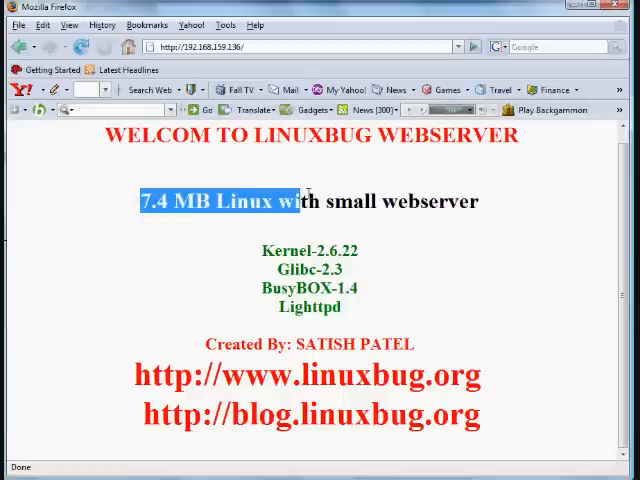
left_click_drag(300, 200, 480, 200)
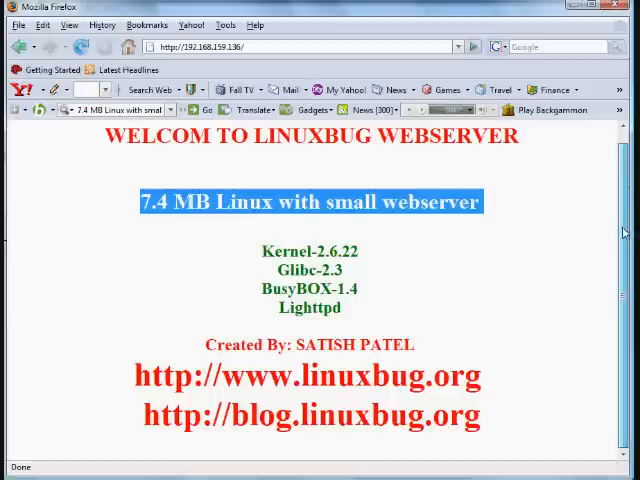
left_click(260, 250)
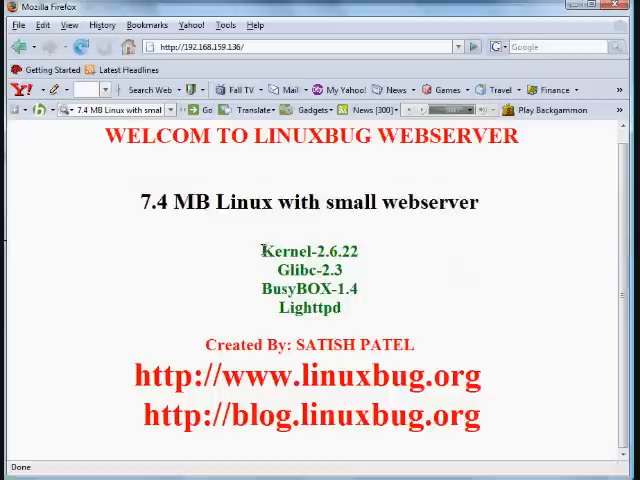
double_click(310, 252)
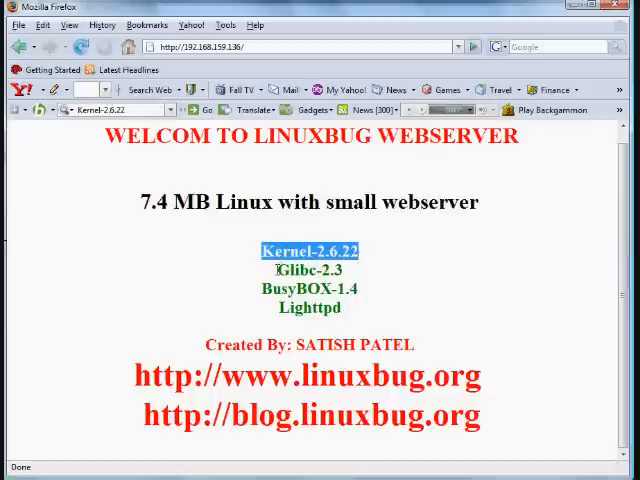
left_click(310, 270)
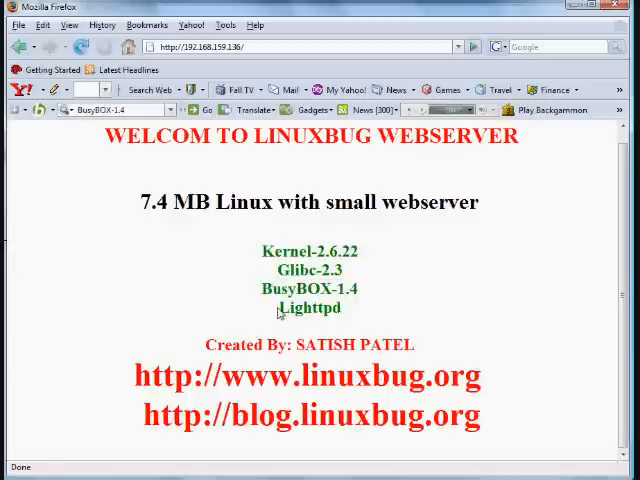
double_click(308, 308)
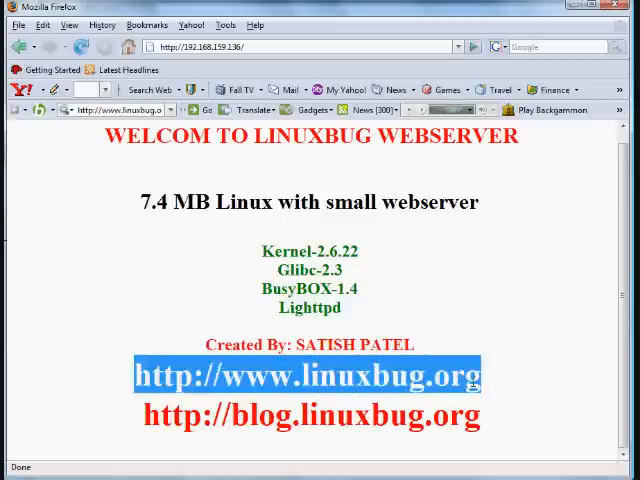
left_click(140, 420)
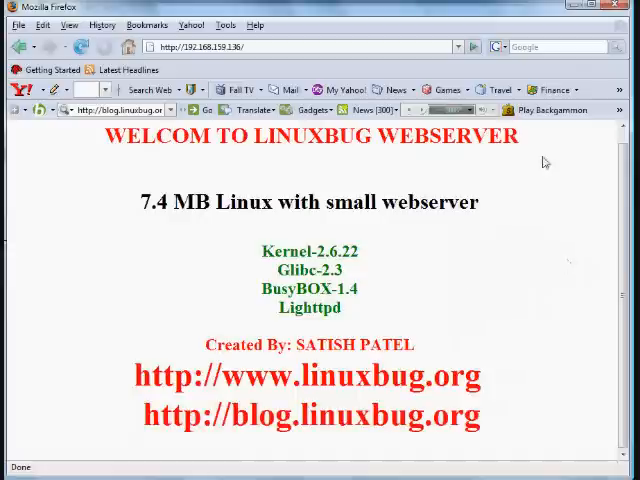
mouse_move(164, 288)
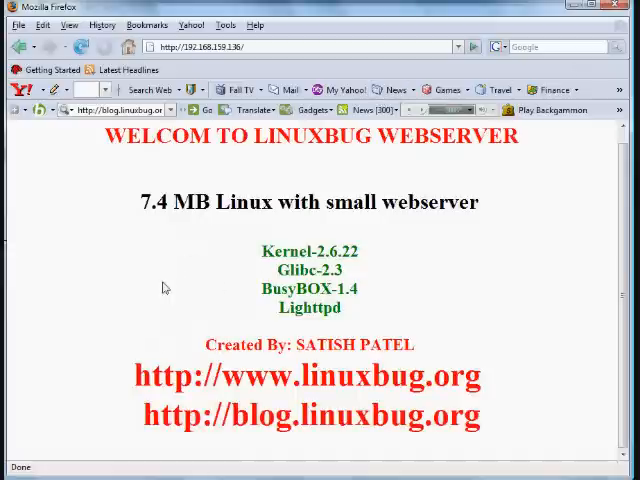